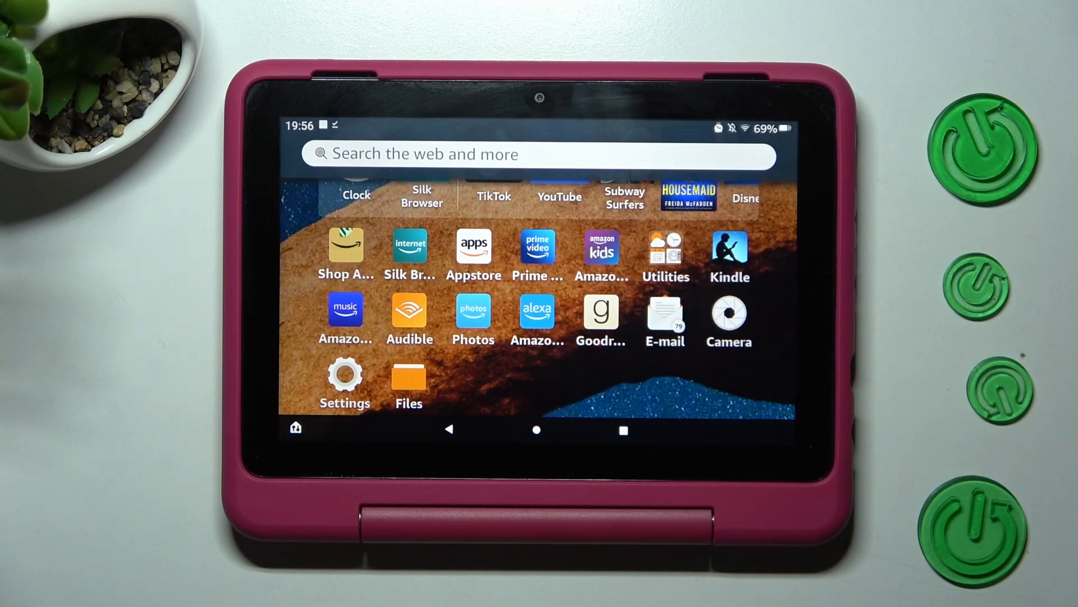
Launch the Settings app from the Fire OS home screen
{"action": "left_click", "coordinate": [344, 378]}
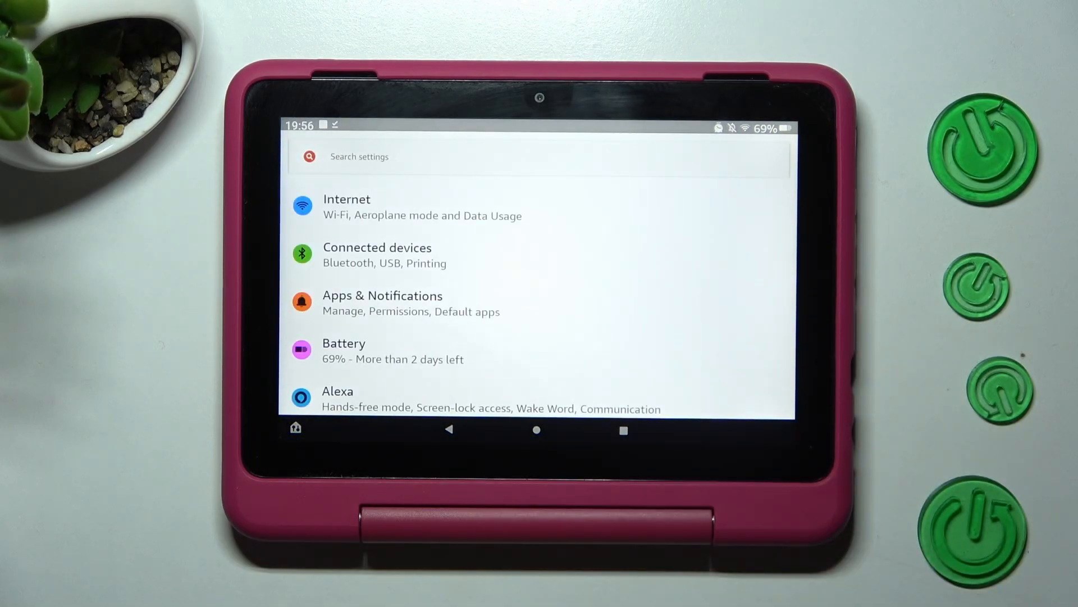
Go to Connected devices, Connection preferences, then the Printing page
{"action": "left_click", "coordinate": [377, 253]}
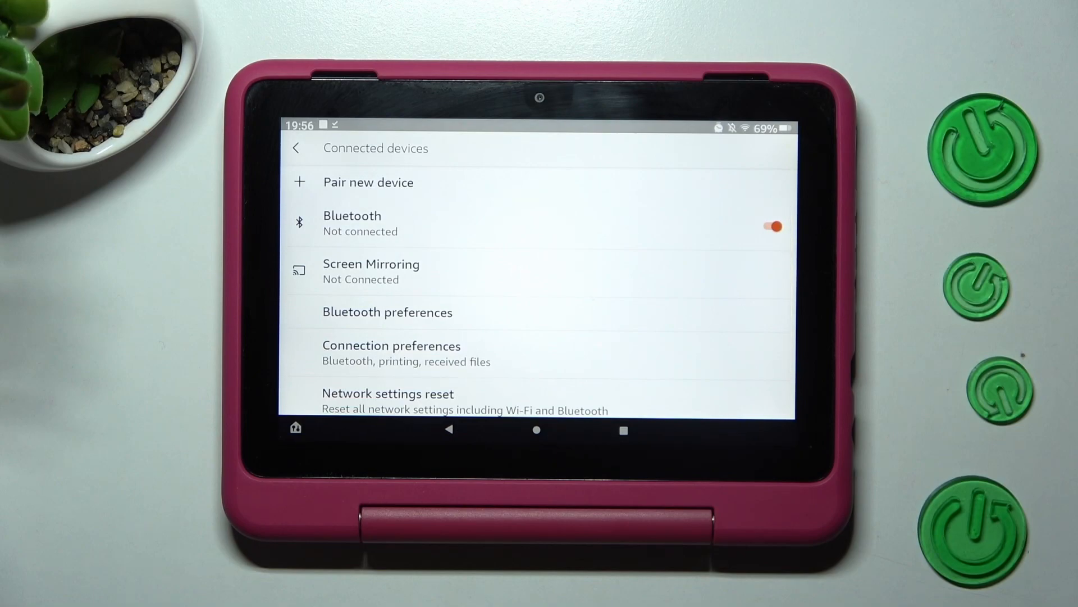
{"action": "left_click", "coordinate": [391, 353]}
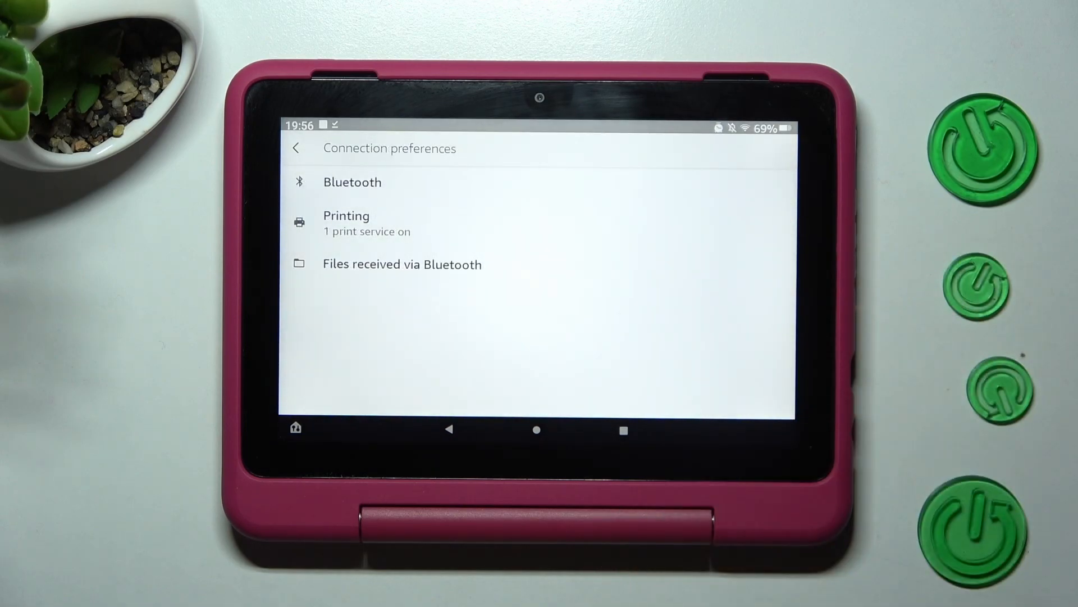
{"action": "left_click", "coordinate": [367, 223]}
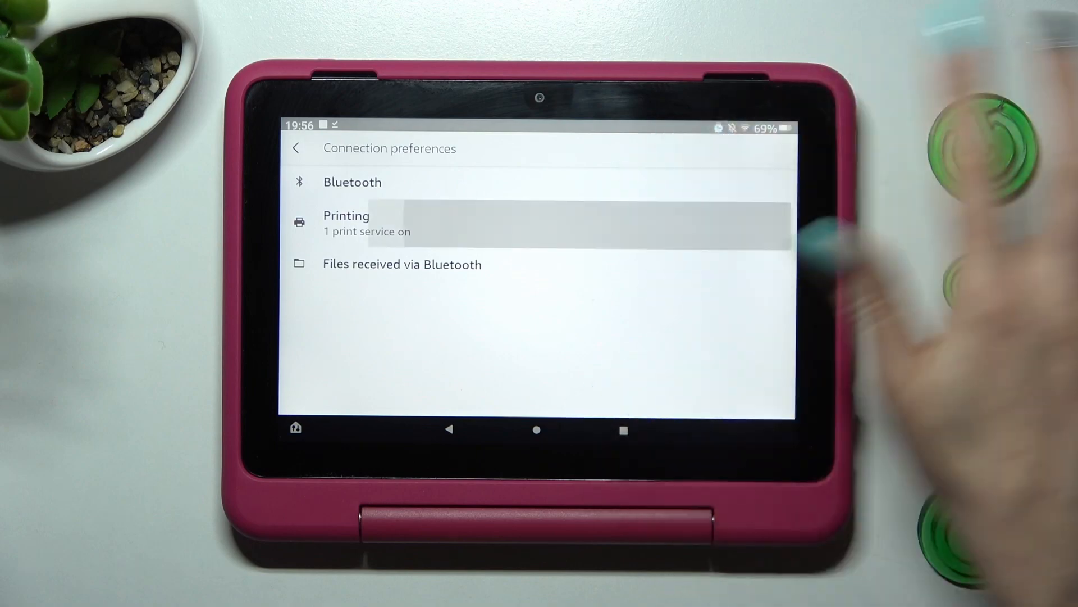
{"action": "left_click", "coordinate": [367, 223]}
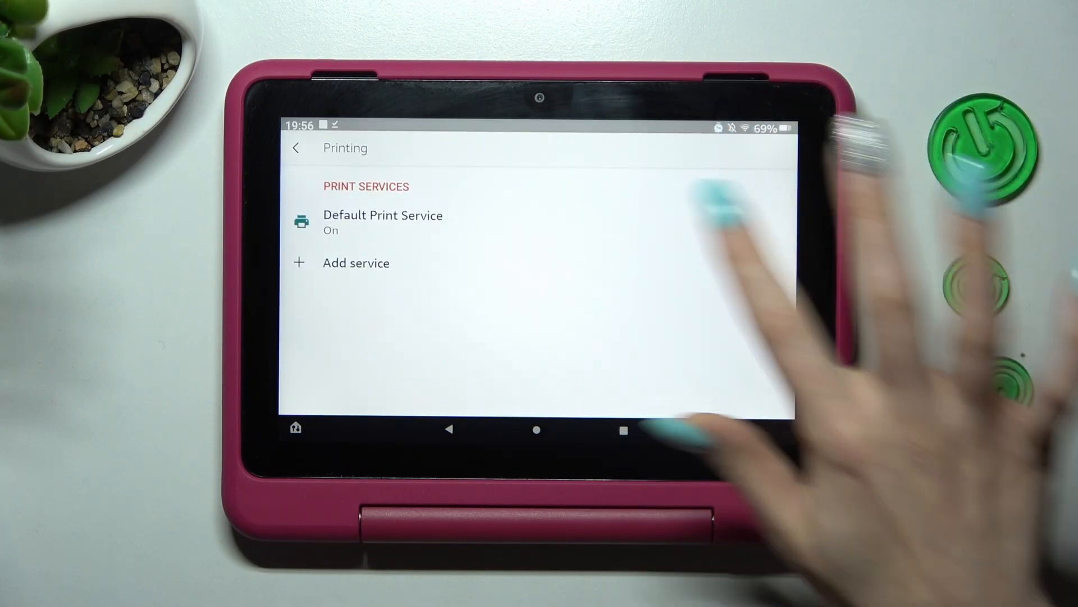
Switch the Default Print Service toggle to Off and leave Settings
{"action": "left_click", "coordinate": [383, 221]}
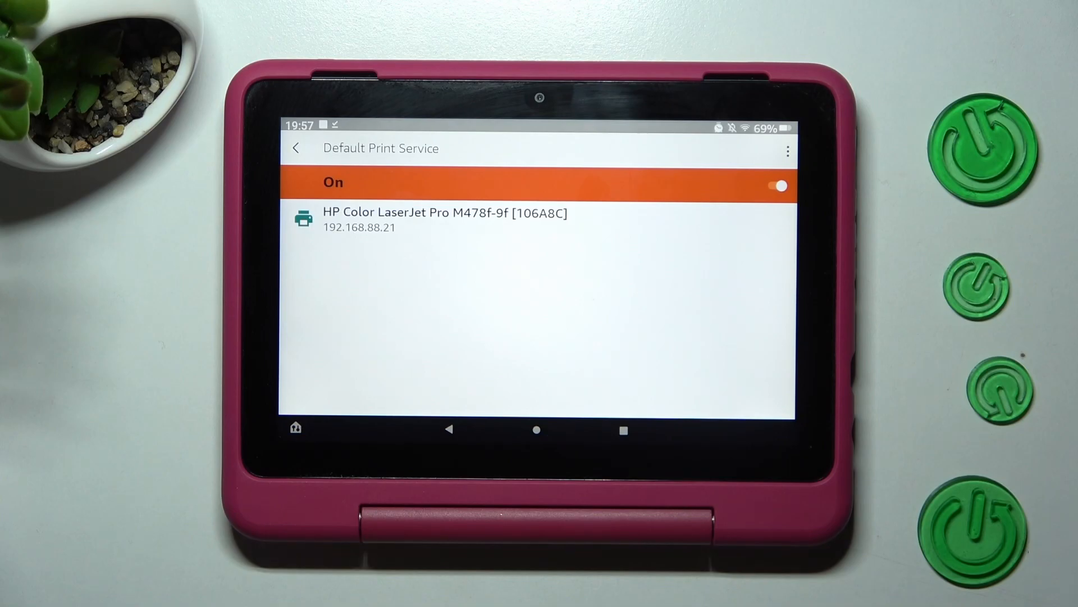
{"action": "left_click", "coordinate": [777, 185]}
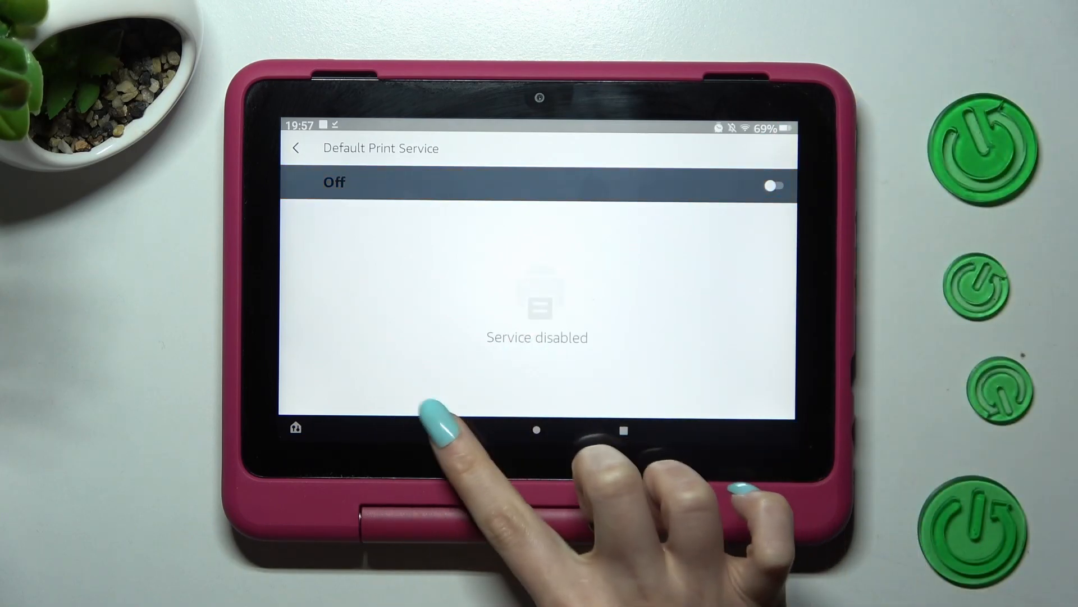
{"action": "left_click", "coordinate": [296, 147]}
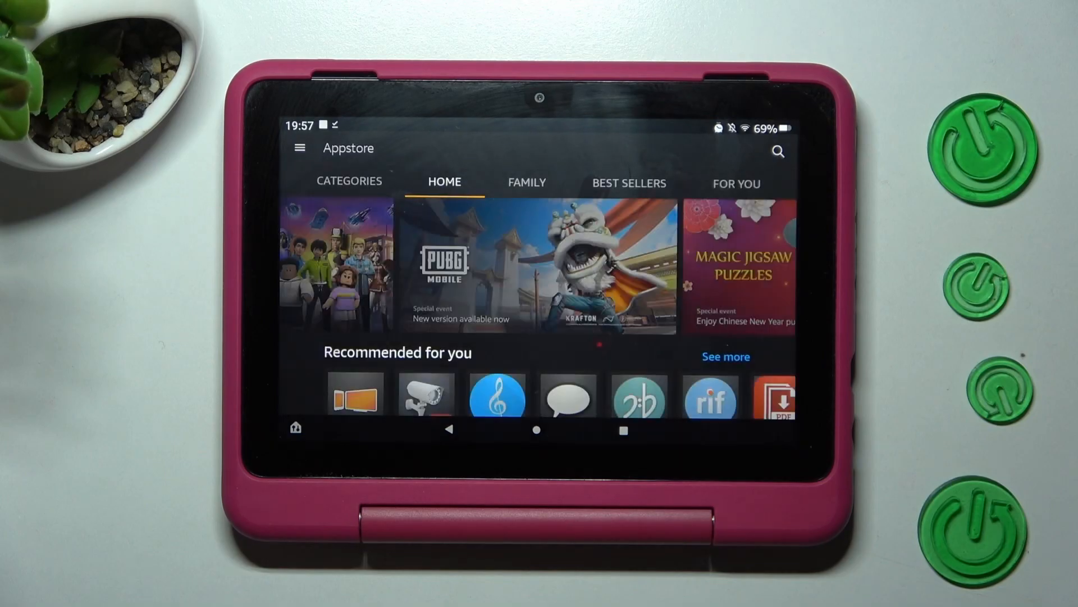
Search the Appstore for Hammer Print and confirm its free download
{"action": "left_click", "coordinate": [777, 152]}
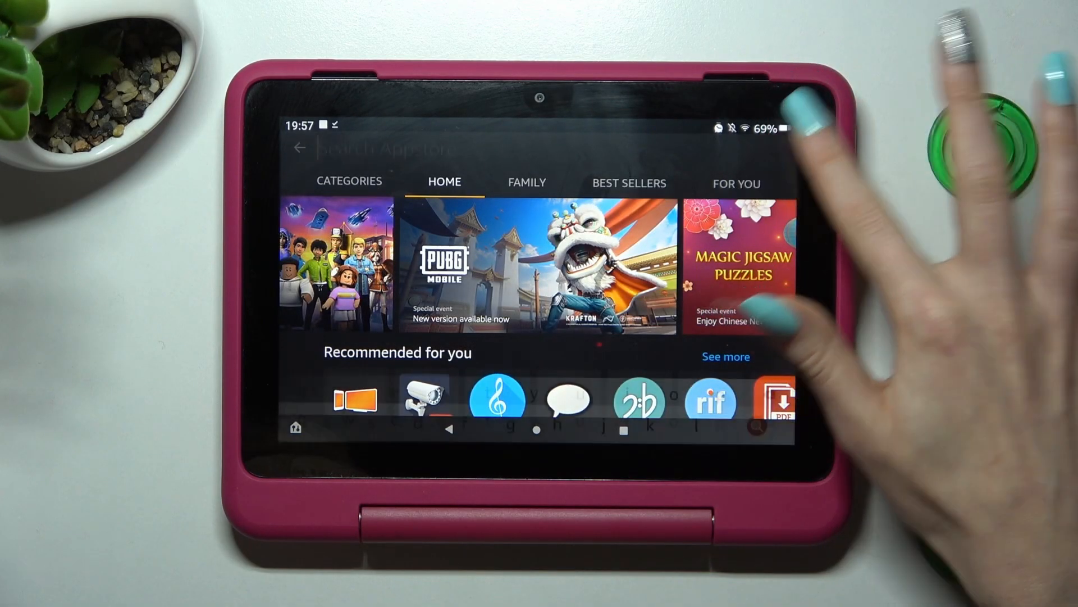
{"action": "type", "text": "pr"}
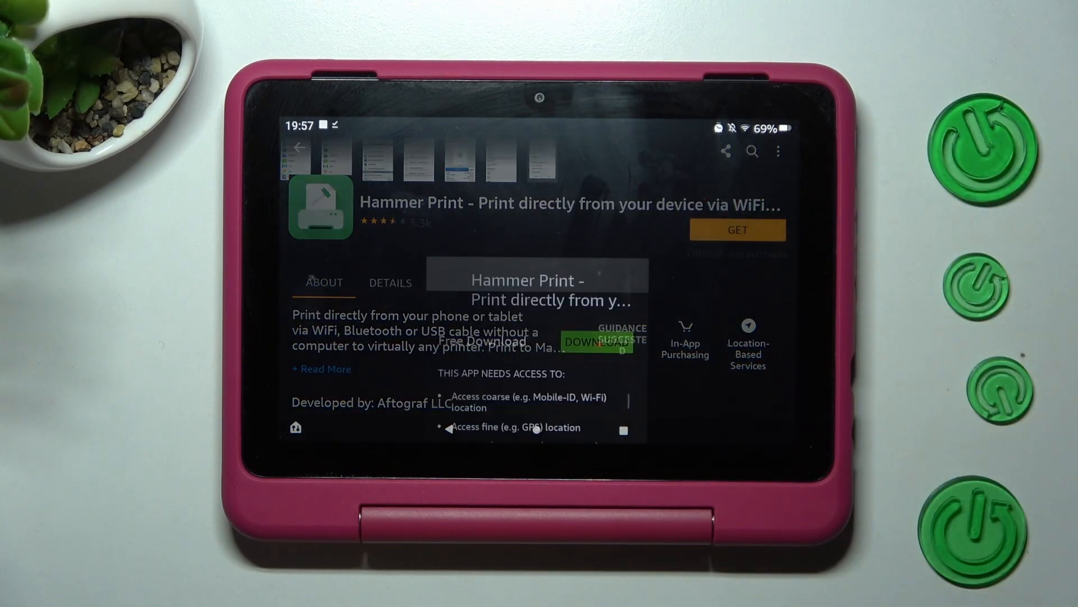
{"action": "left_click", "coordinate": [736, 229]}
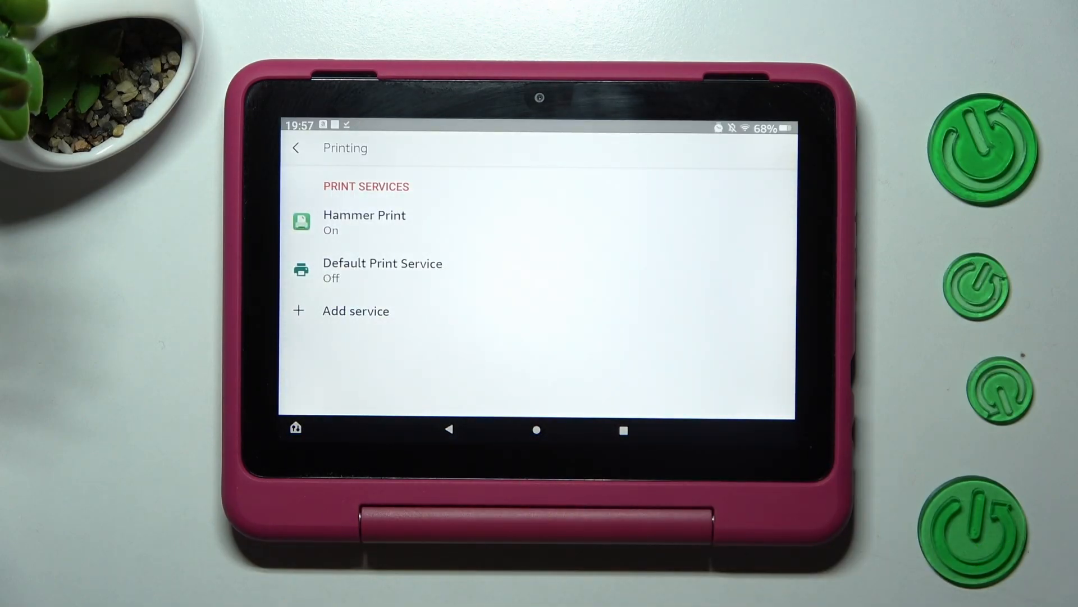
Confirm Default Print Service is off, then switch Hammer Print's toggle to Off
{"action": "left_click", "coordinate": [382, 269]}
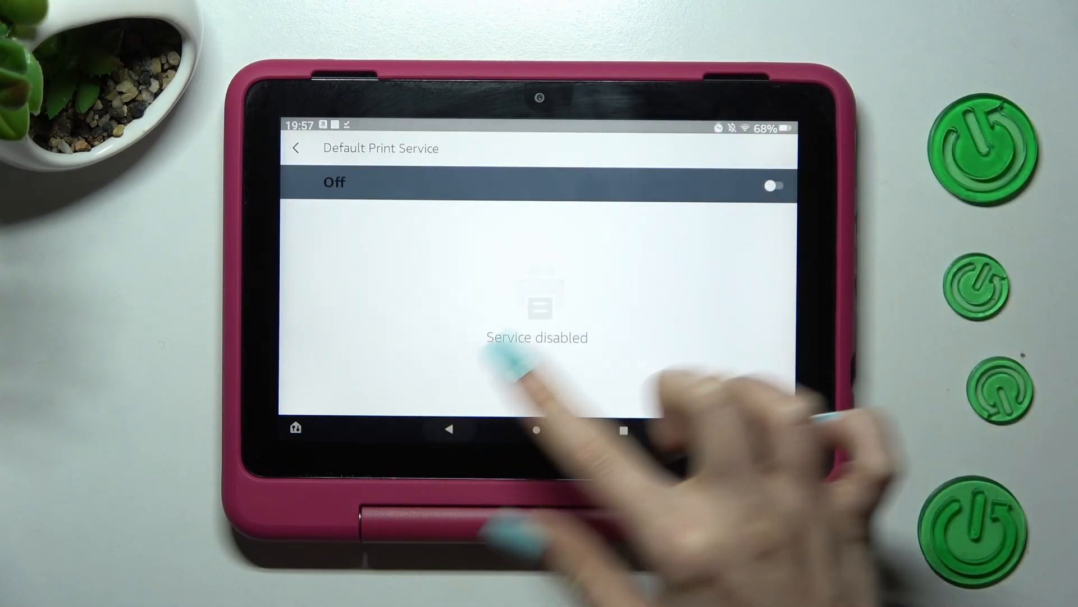
{"action": "left_click", "coordinate": [773, 186]}
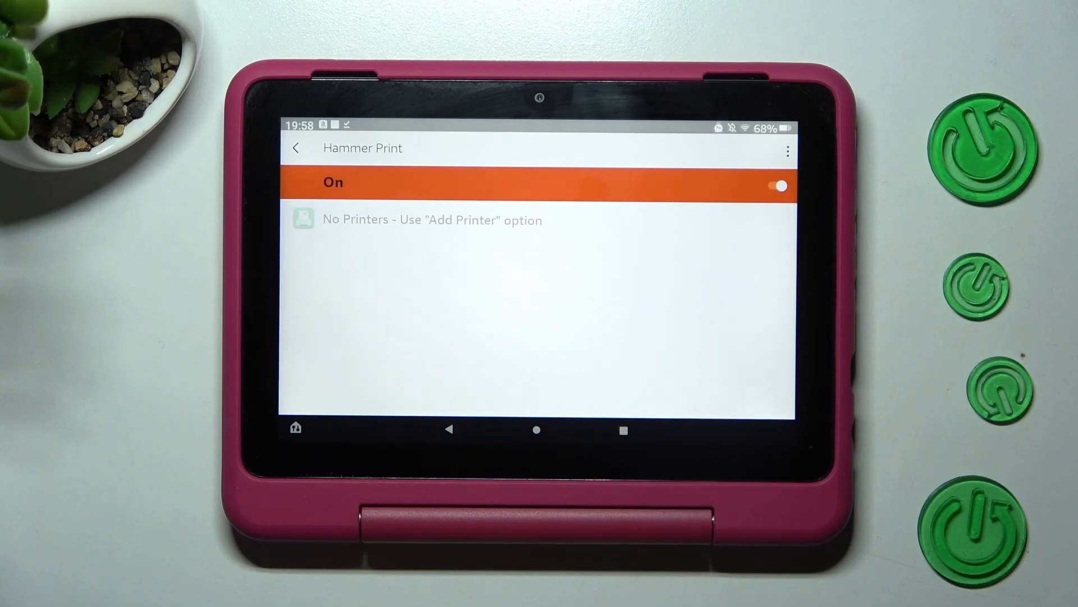
{"action": "left_click", "coordinate": [779, 186]}
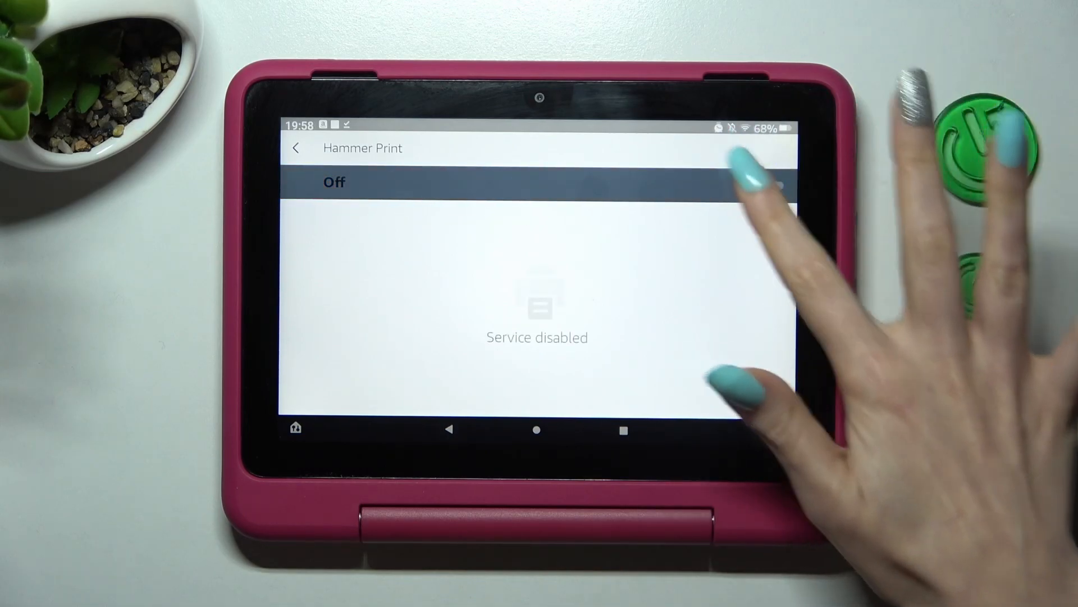